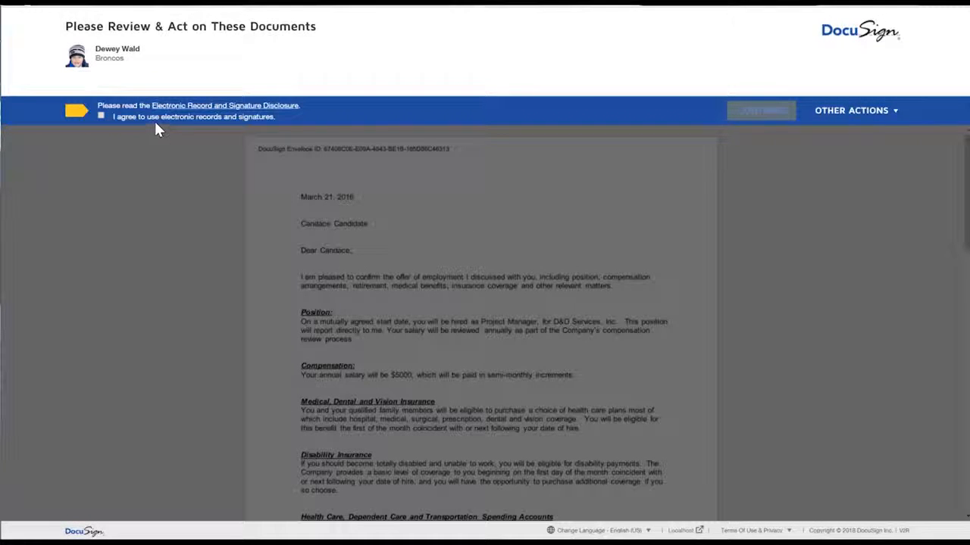
Accept the electronic records and signatures disclosure and continue into the offer letter
{"action": "left_click", "coordinate": [101, 115]}
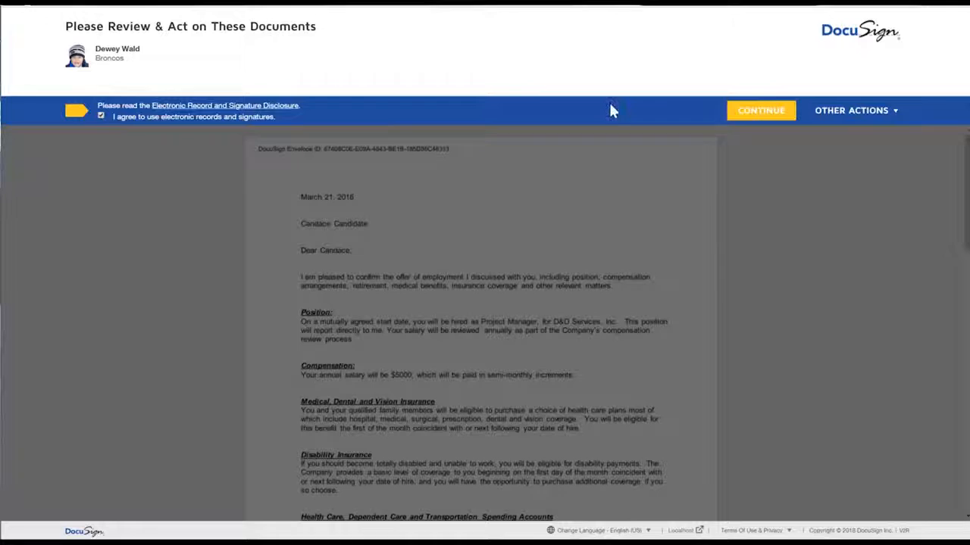
{"action": "left_click", "coordinate": [760, 110]}
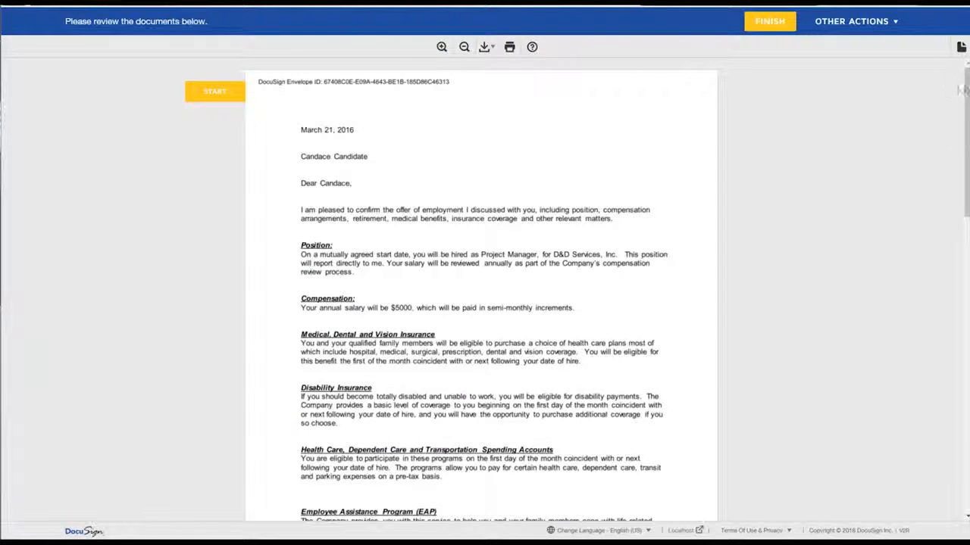
Scroll down the offer letter to the Sign tag at the end of page 2
{"action": "scroll", "scroll_direction": "down", "scroll_amount": 3}
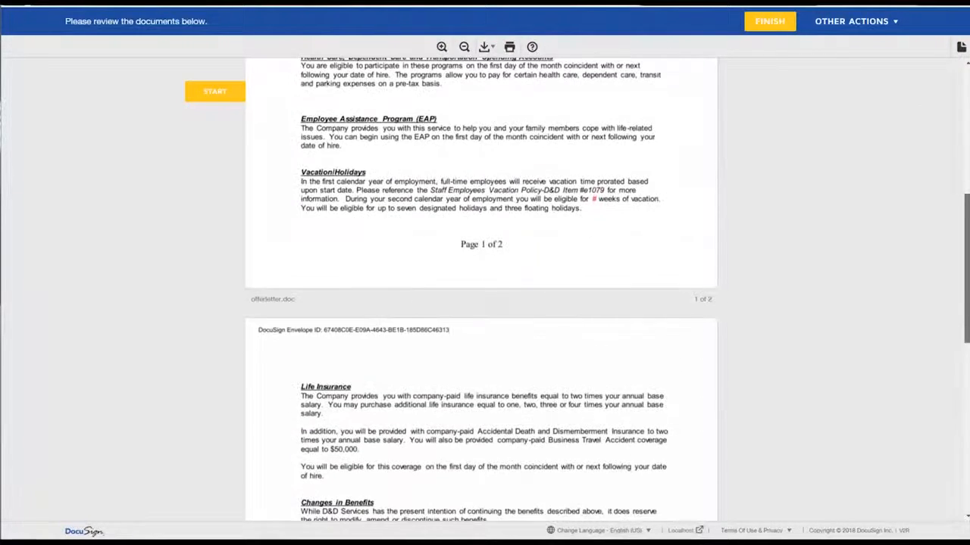
{"action": "scroll", "scroll_direction": "down", "scroll_amount": 3}
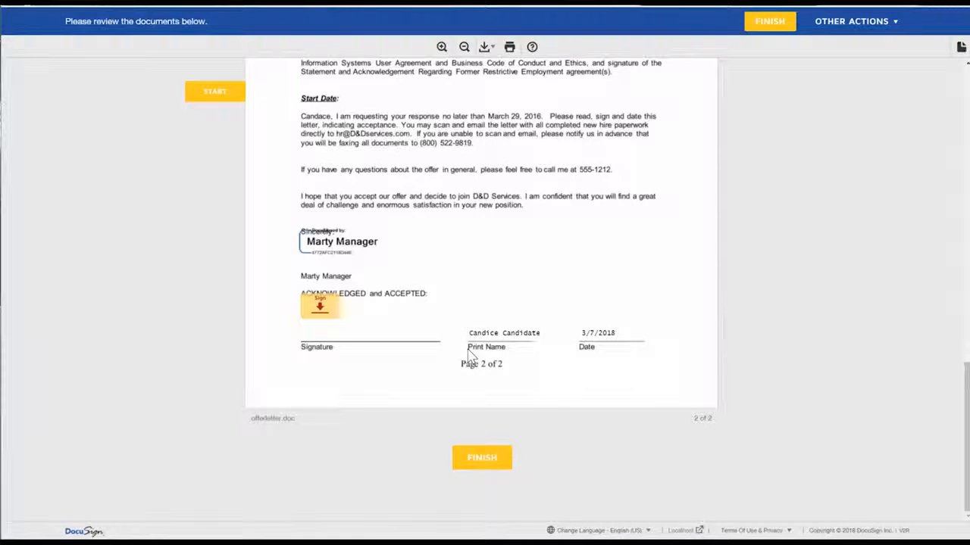
{"action": "mouse_move", "coordinate": [339, 343]}
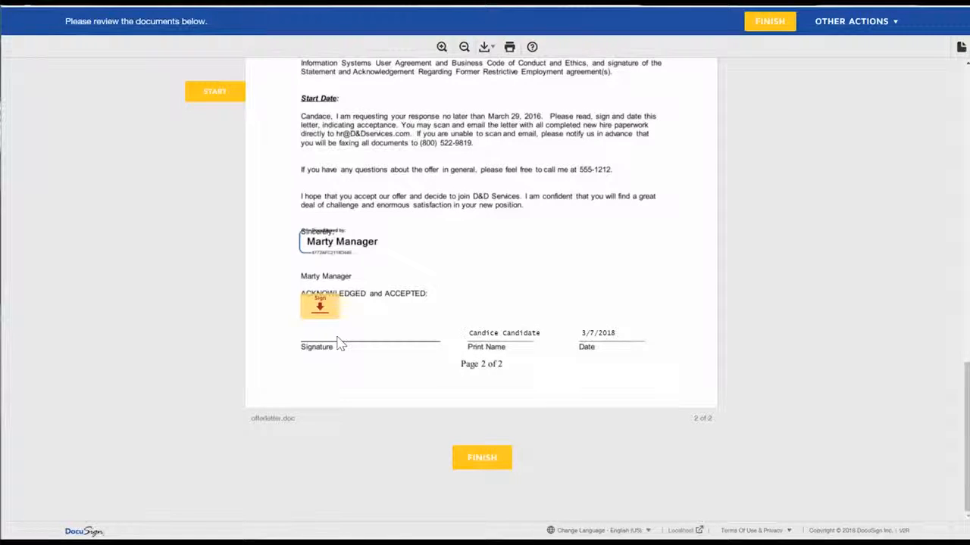
Sign the candidate's signature line with the suggested adopted signature and dismiss the save-a-copy offer
{"action": "left_click", "coordinate": [319, 303]}
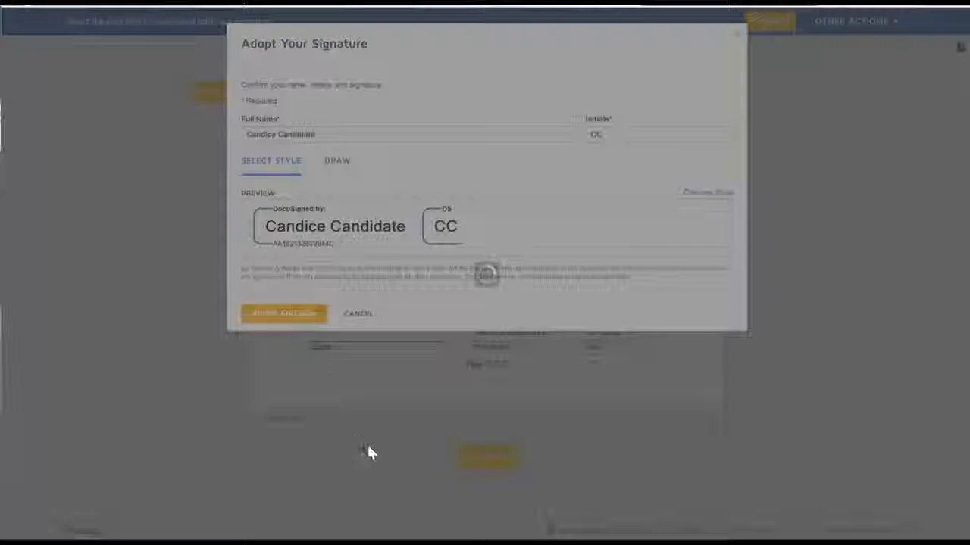
{"action": "left_click", "coordinate": [284, 312]}
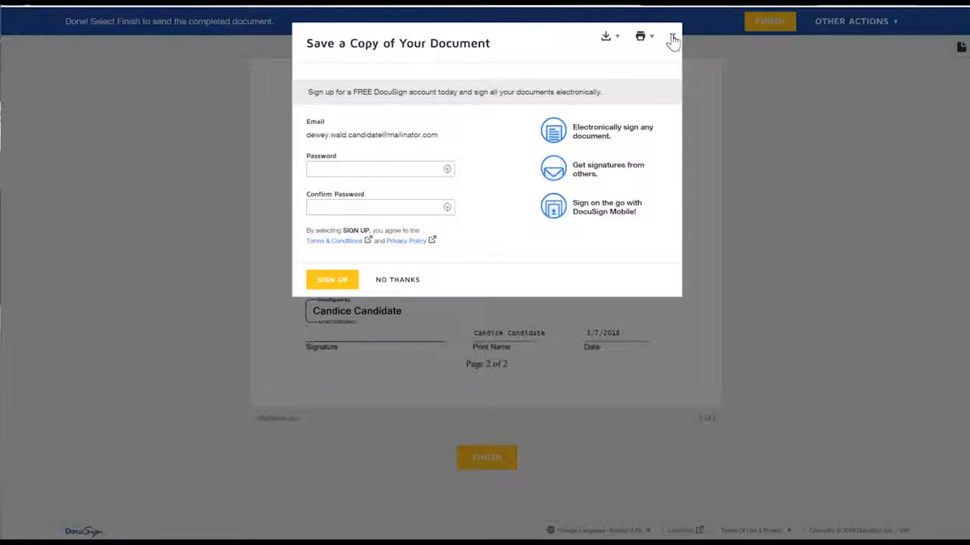
{"action": "left_click", "coordinate": [673, 39]}
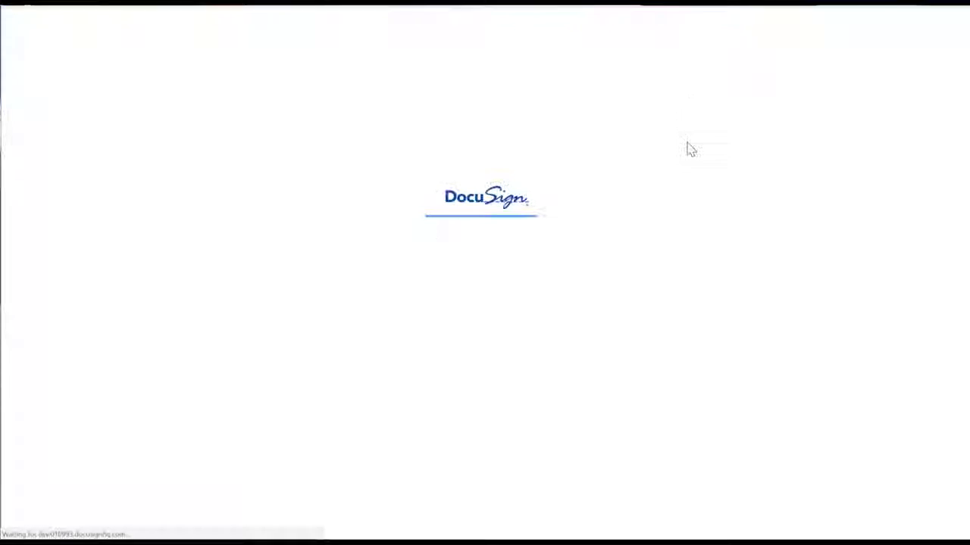